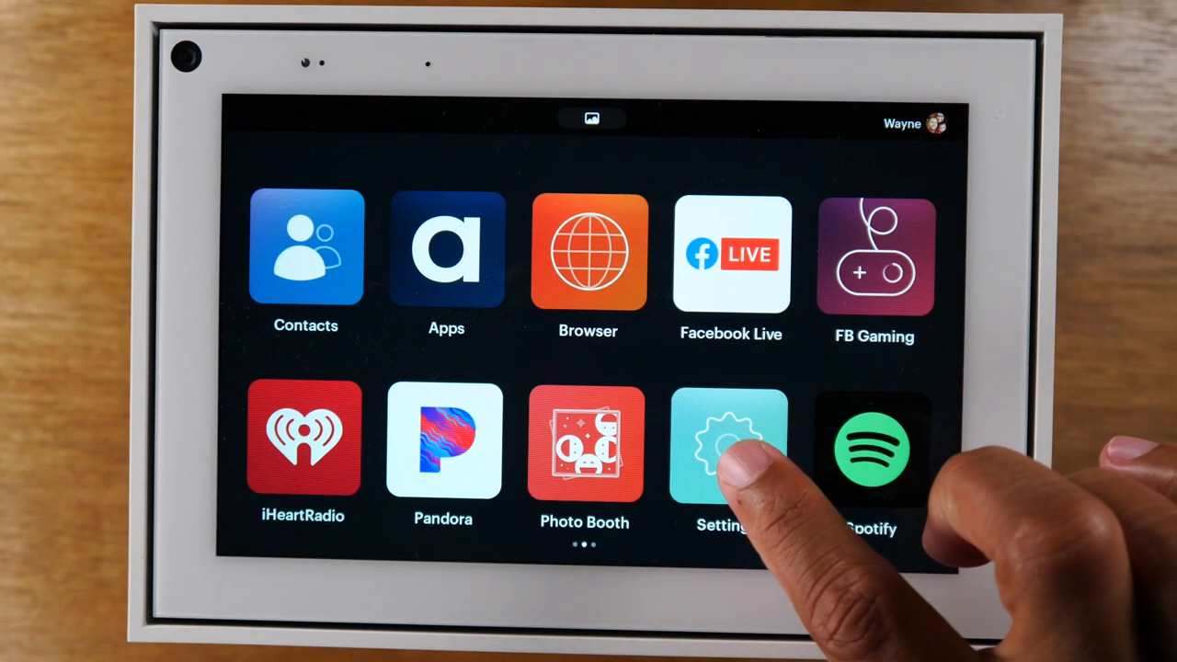
Open Settings, then Bluetooth, to see the paired Galaxy Note10.
left_click(730, 446)
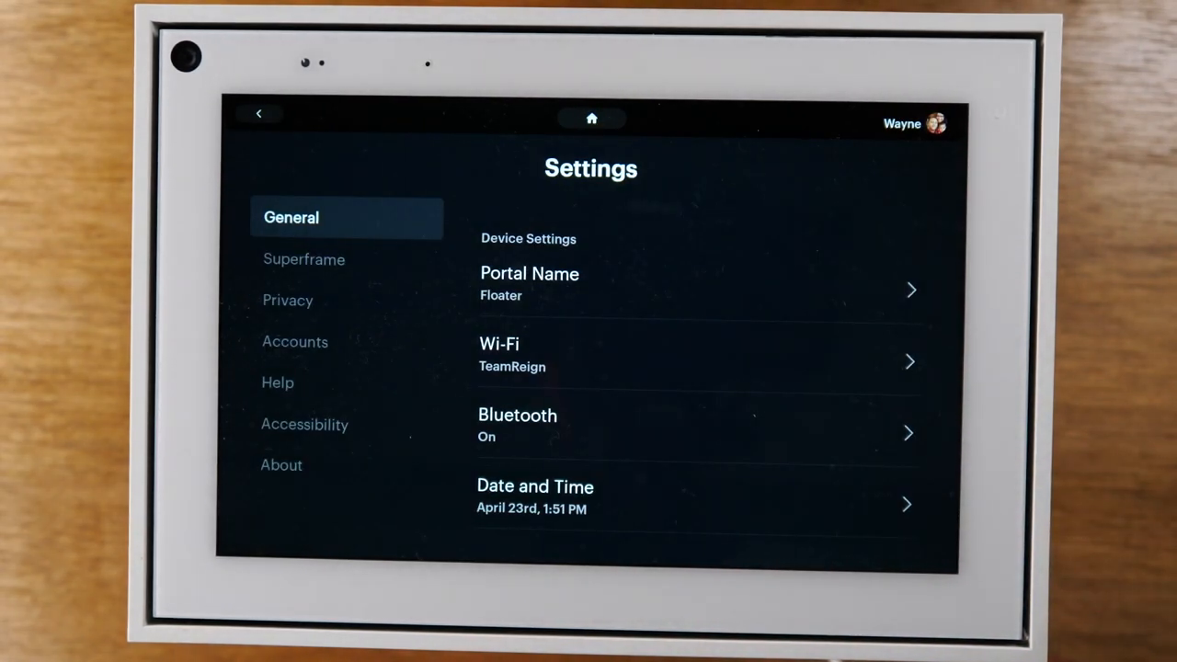
left_click(291, 217)
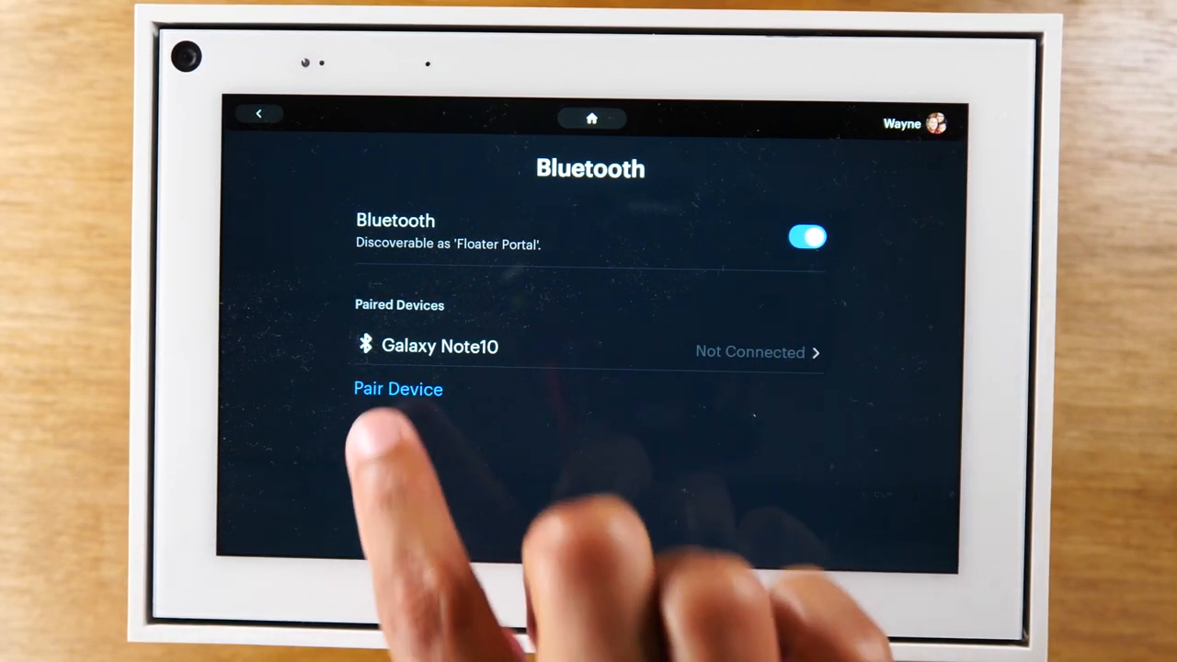
left_click(398, 389)
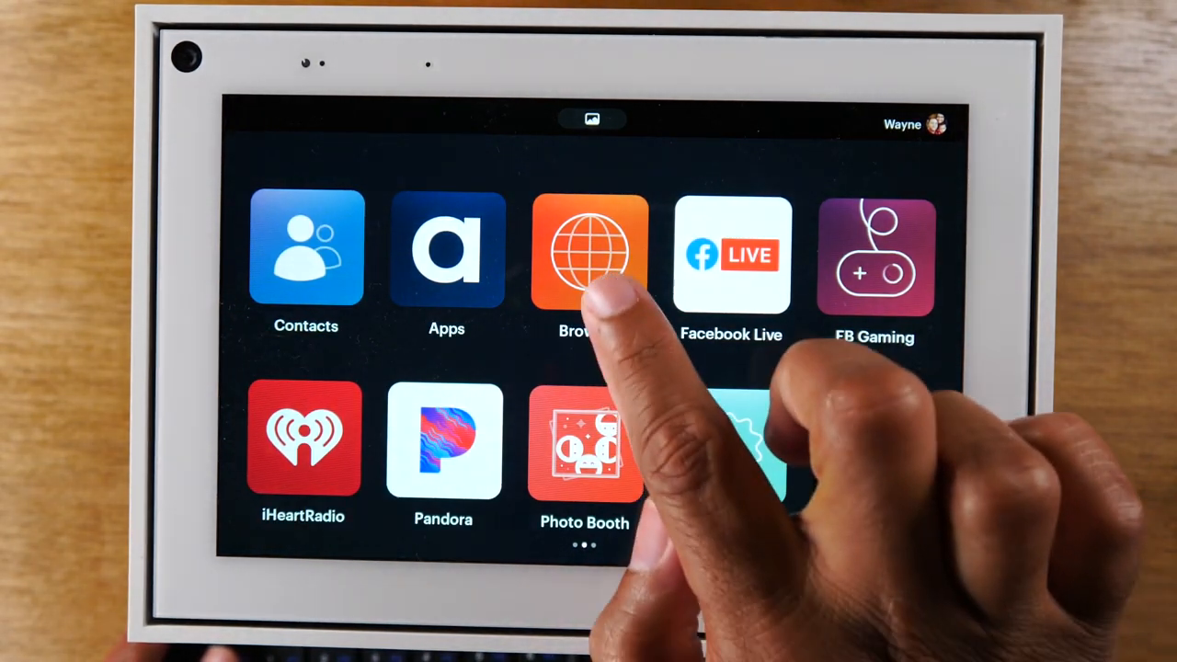
left_click(591, 255)
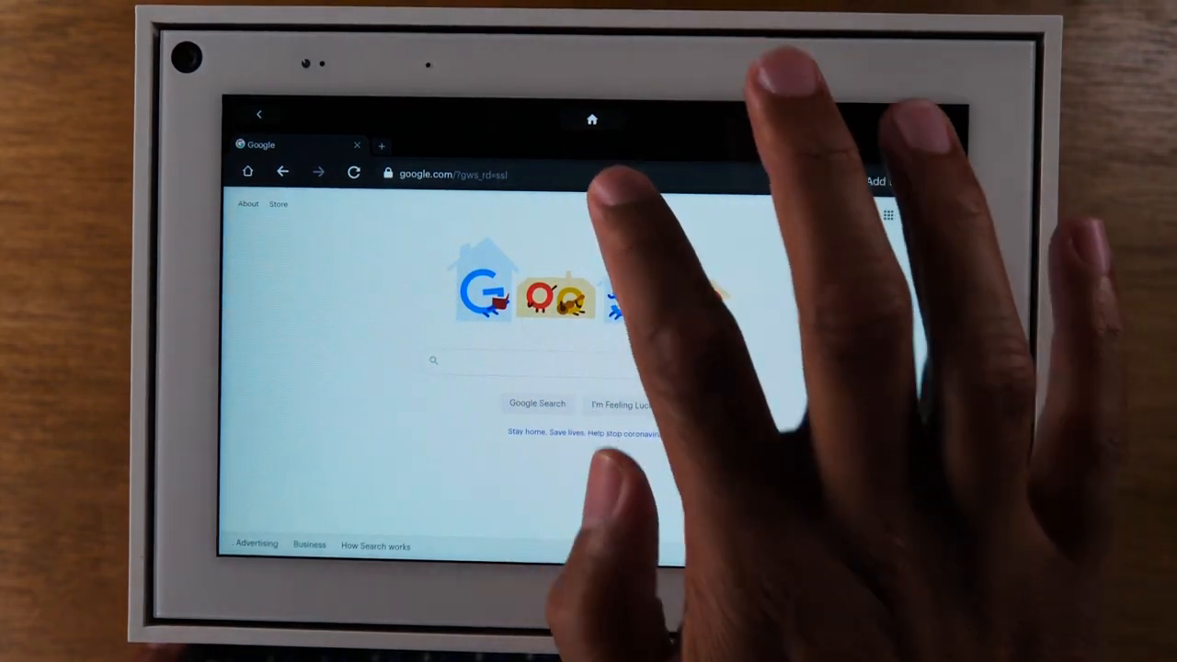
type("www.")
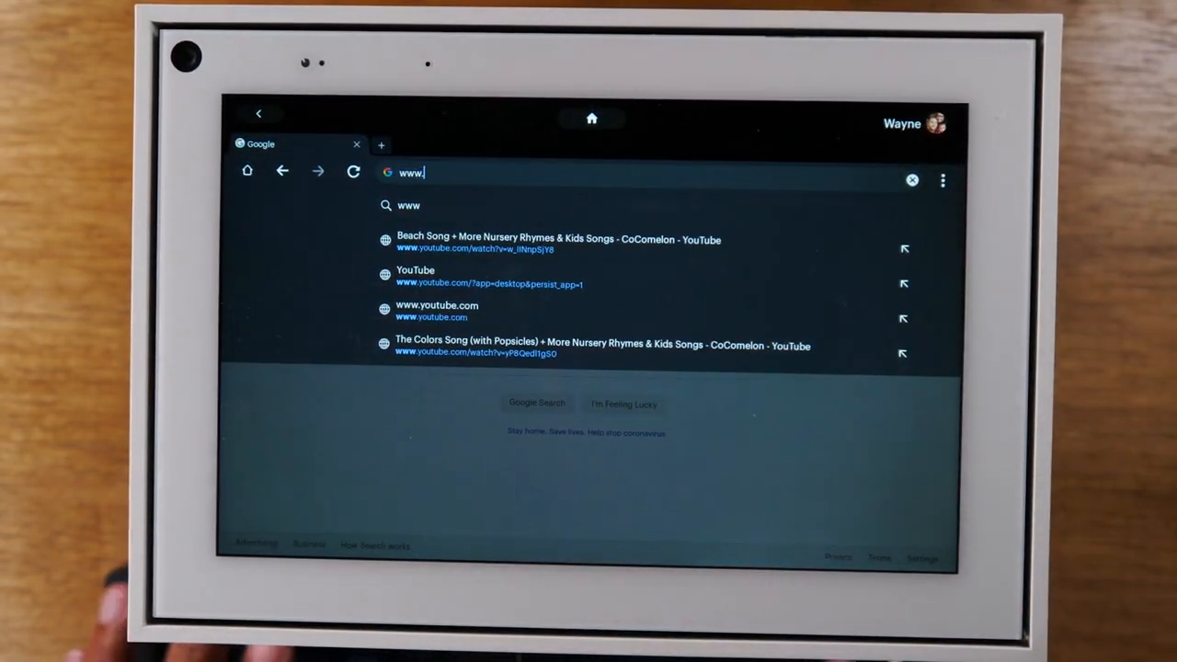
type(".com")
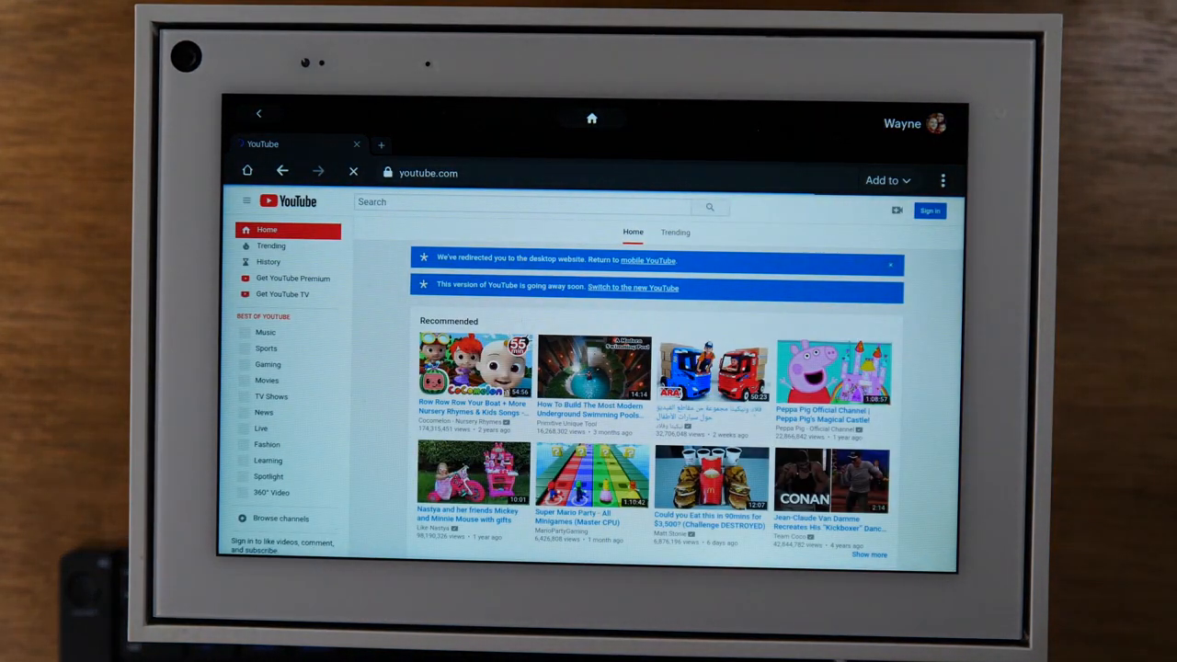
left_click(353, 172)
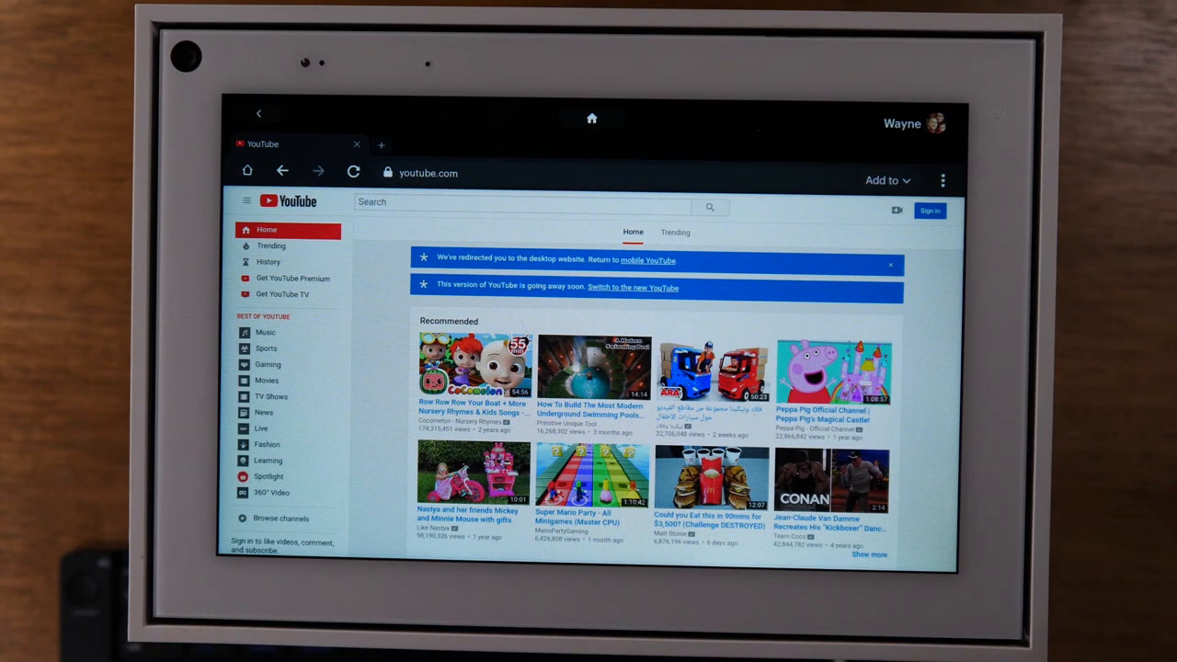